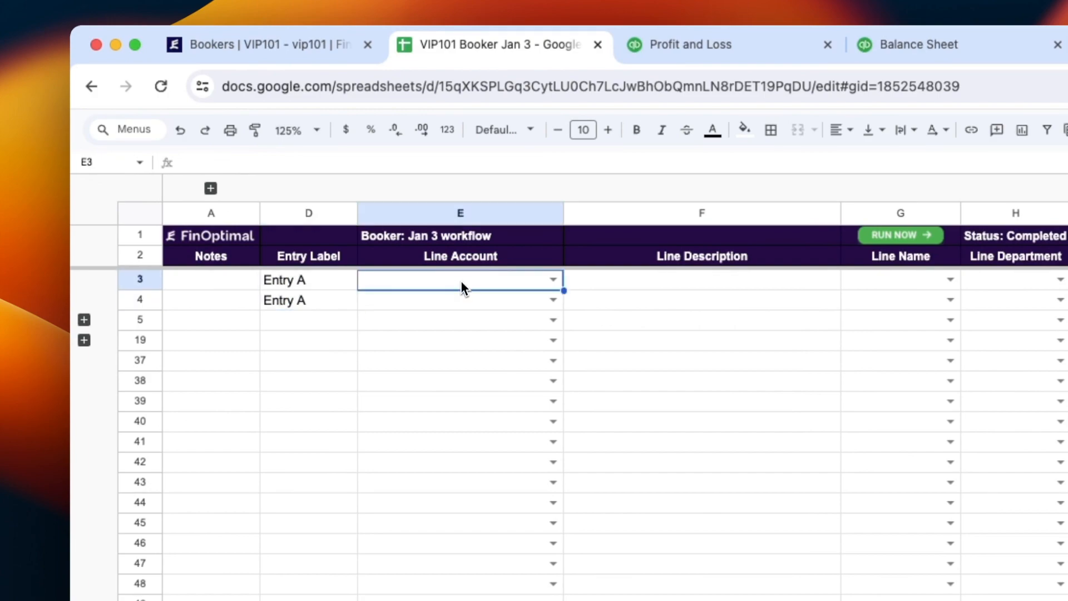
- Fill Entry A with Travel and Cash lines described 'Travel fees', amounts 250 and -250
type("Travel")
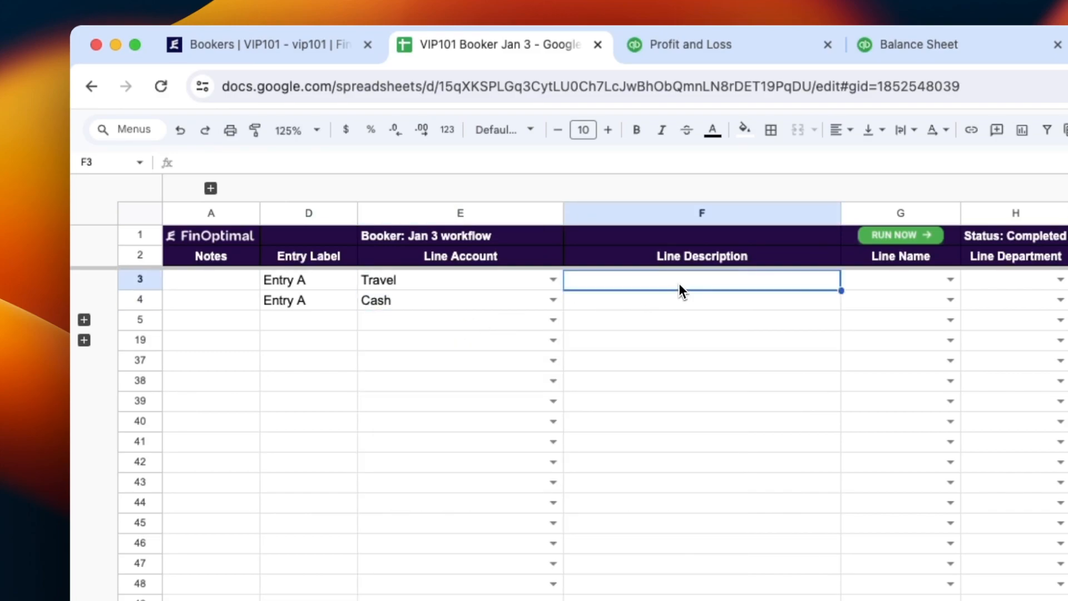
type("Travel fees")
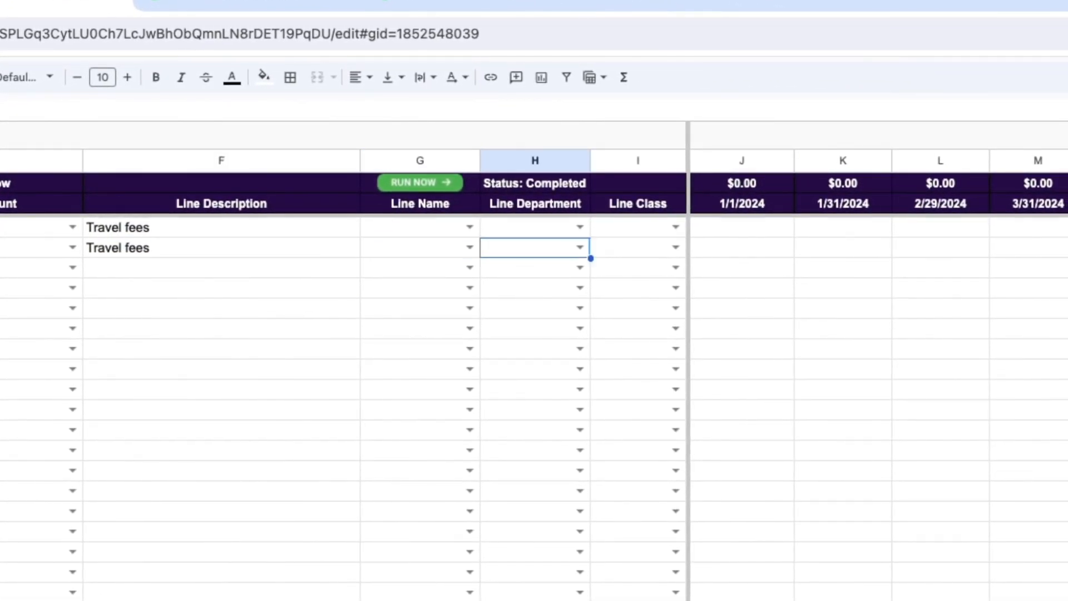
type("-250")
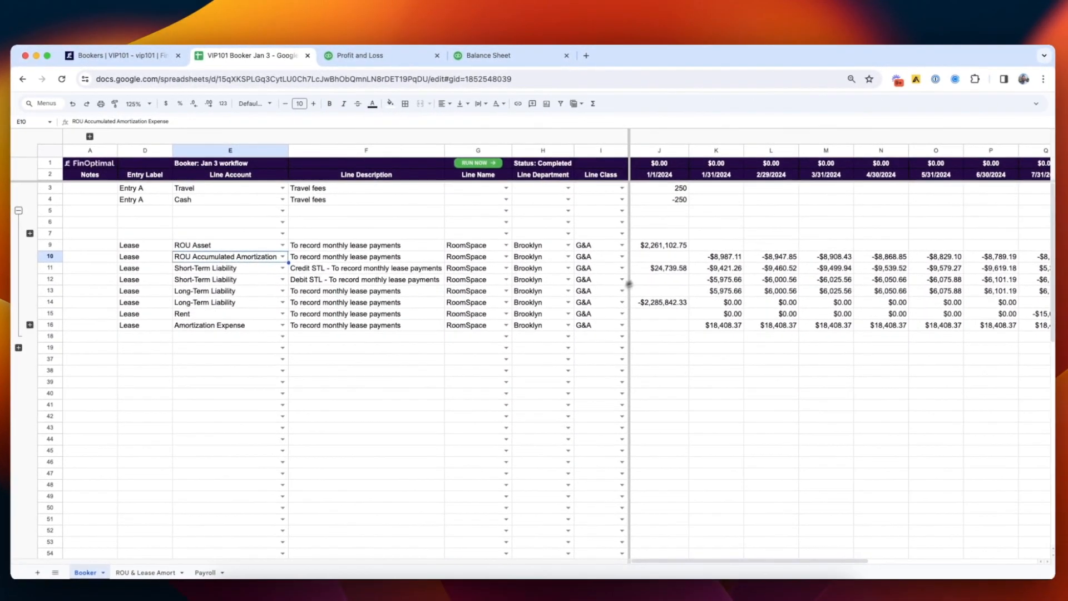
left_click(654, 244)
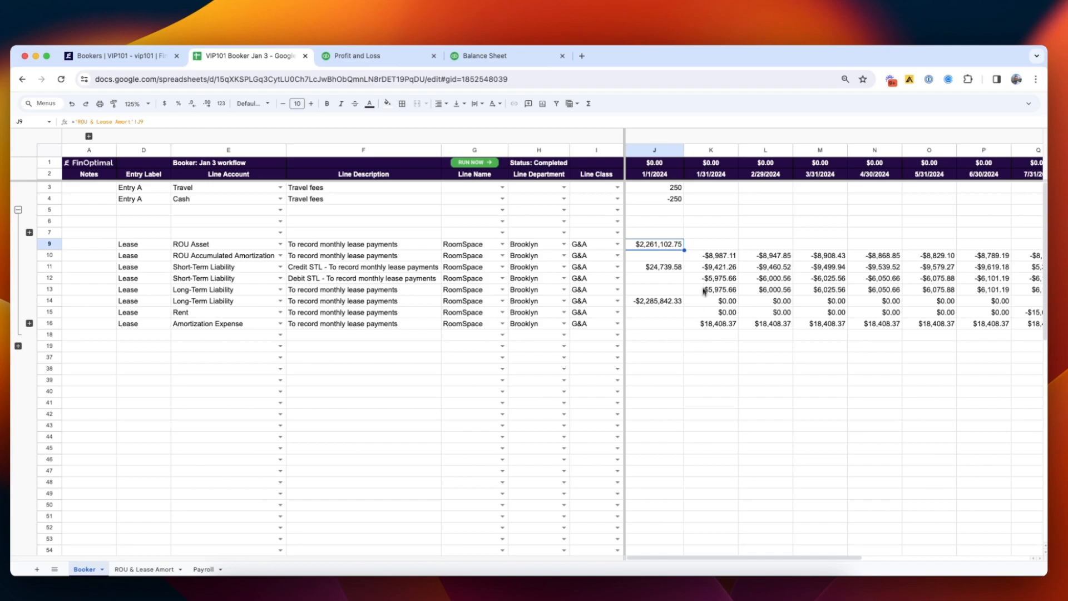
left_click(711, 256)
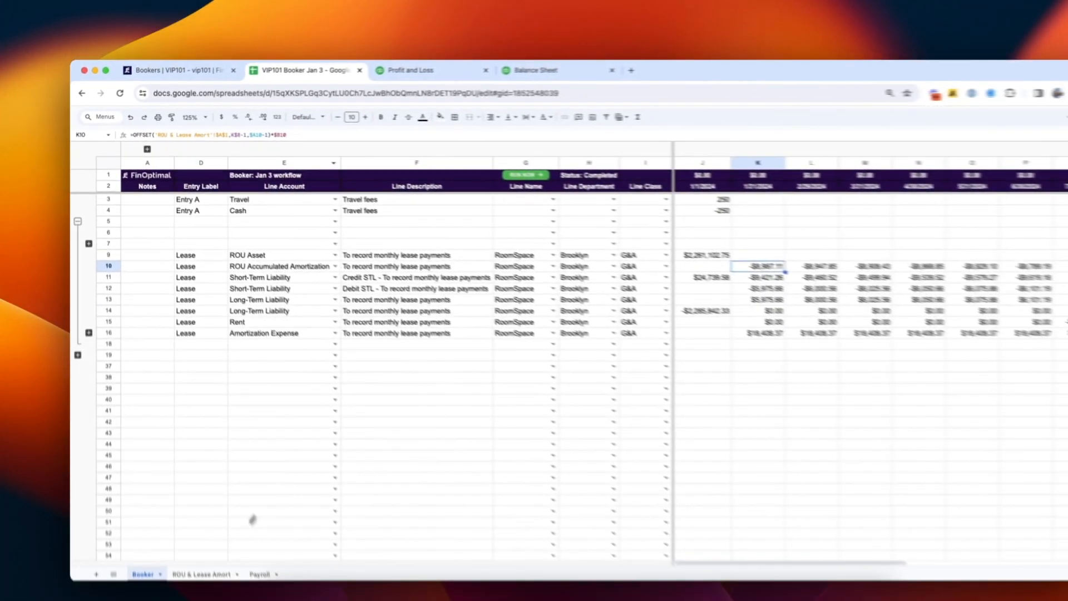
- Review the 'ROU & Lease Amort' sheet's amortization table for the lease asset and liability
left_click(193, 574)
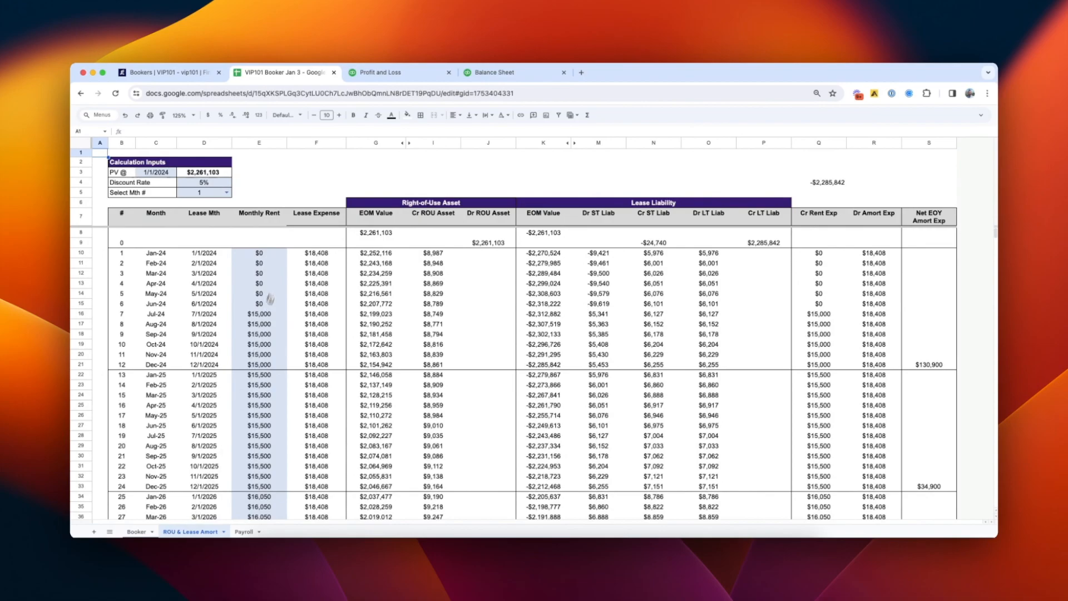
left_click(180, 115)
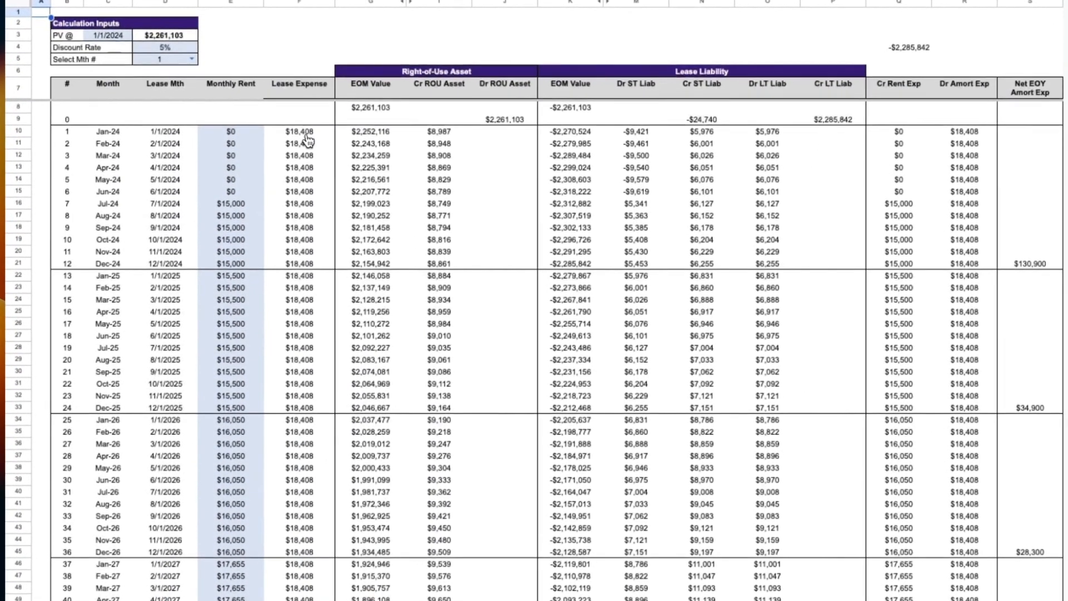
scroll("down", 3)
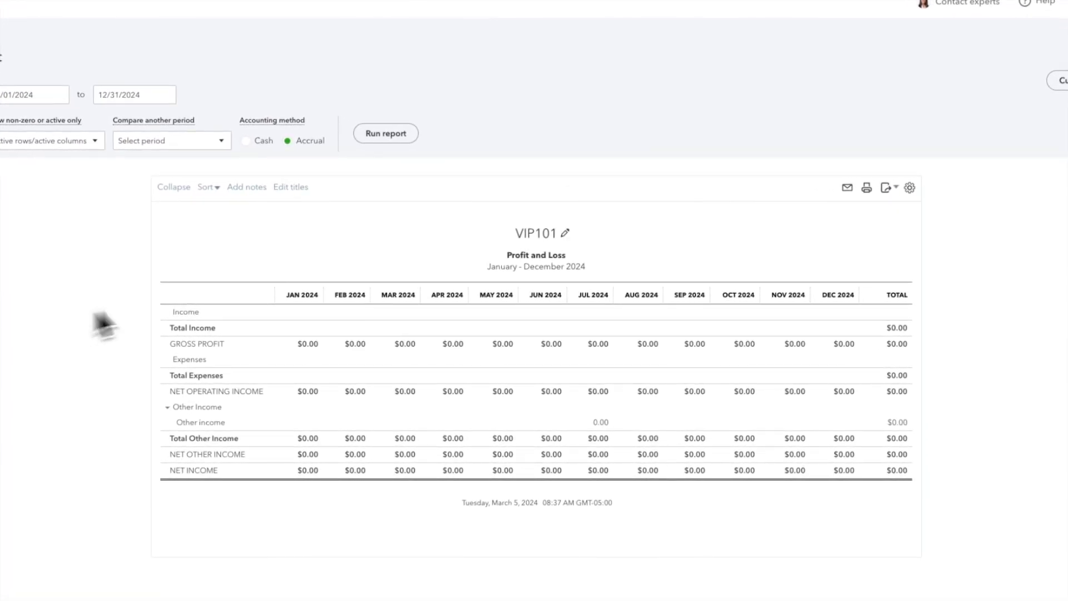
- Rerun the 2024 Profit and Loss and drill into February's $18,408.37 Amortization Expense entry
left_click(385, 132)
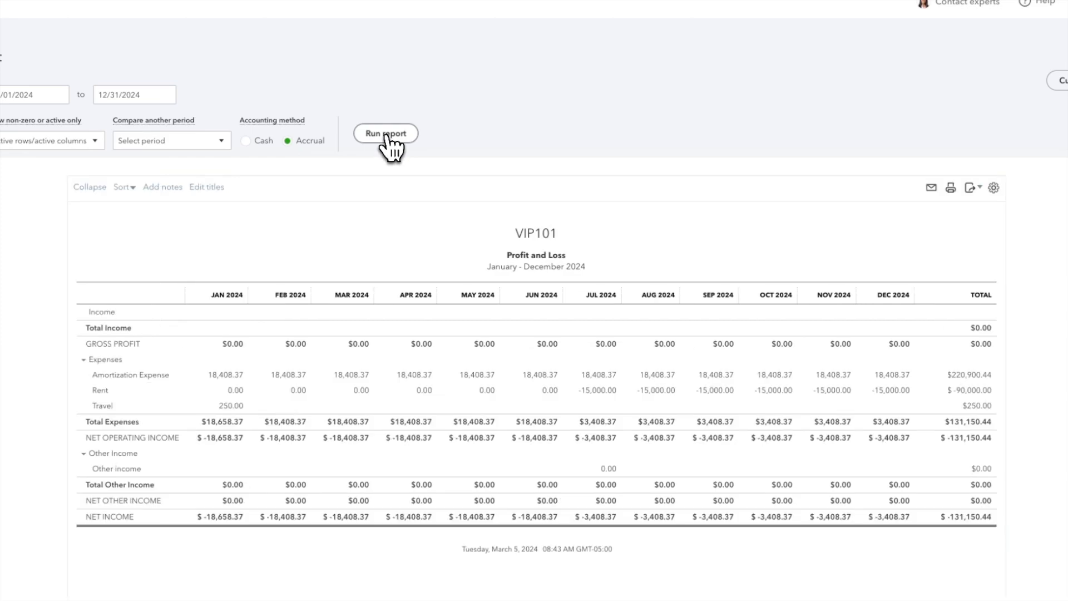
left_click(285, 373)
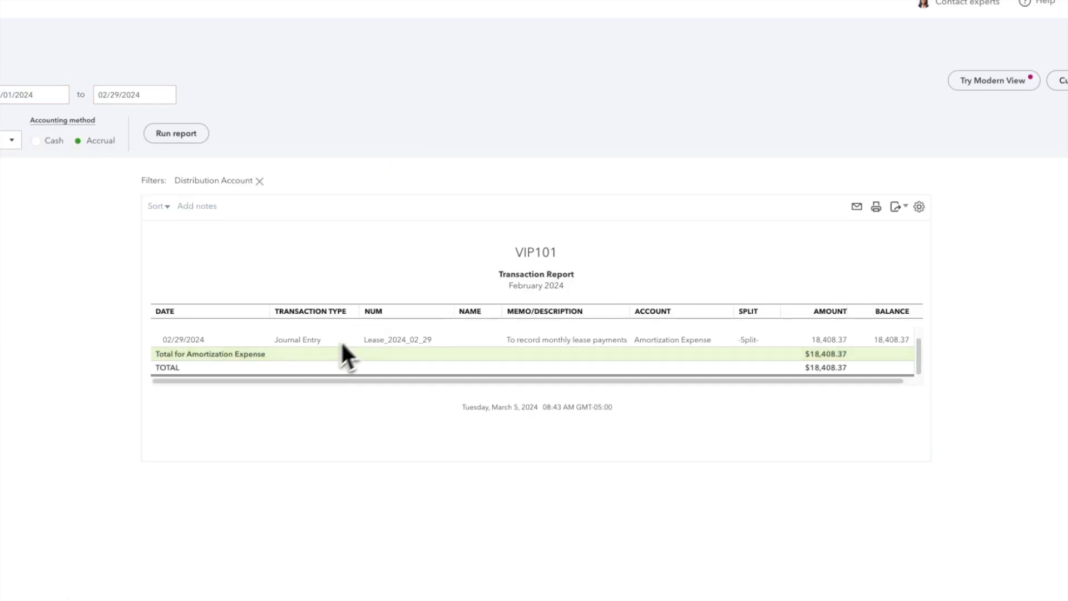